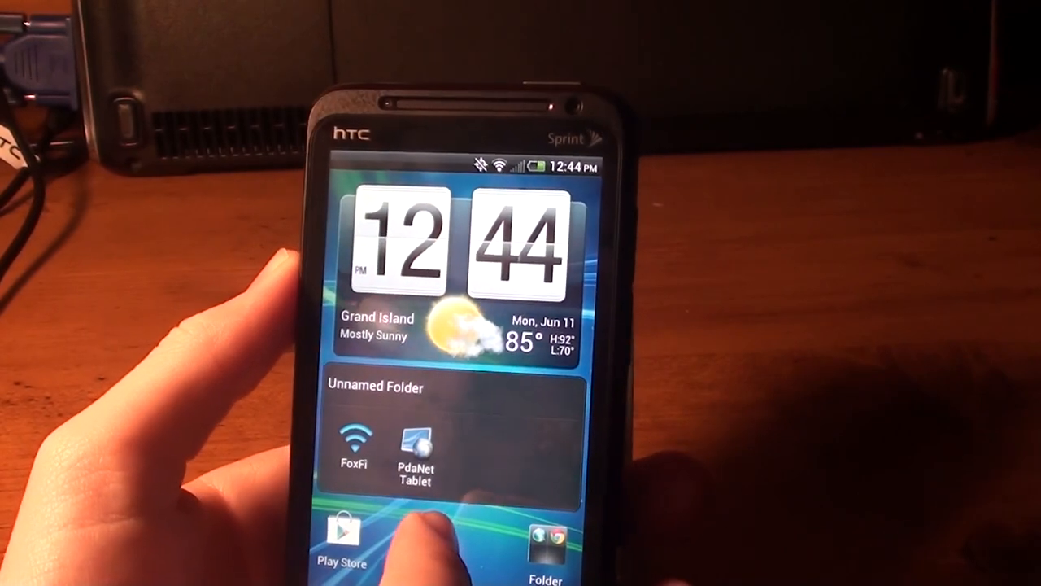
Open the Task Manager listing running apps with memory use, Refresh and Kill all
left_click(440, 537)
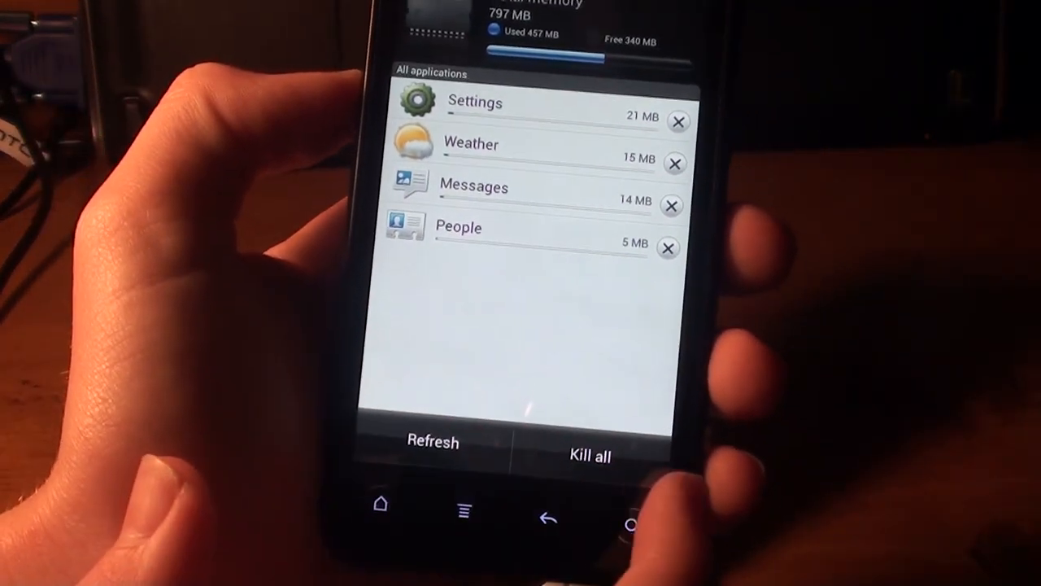
left_click(590, 455)
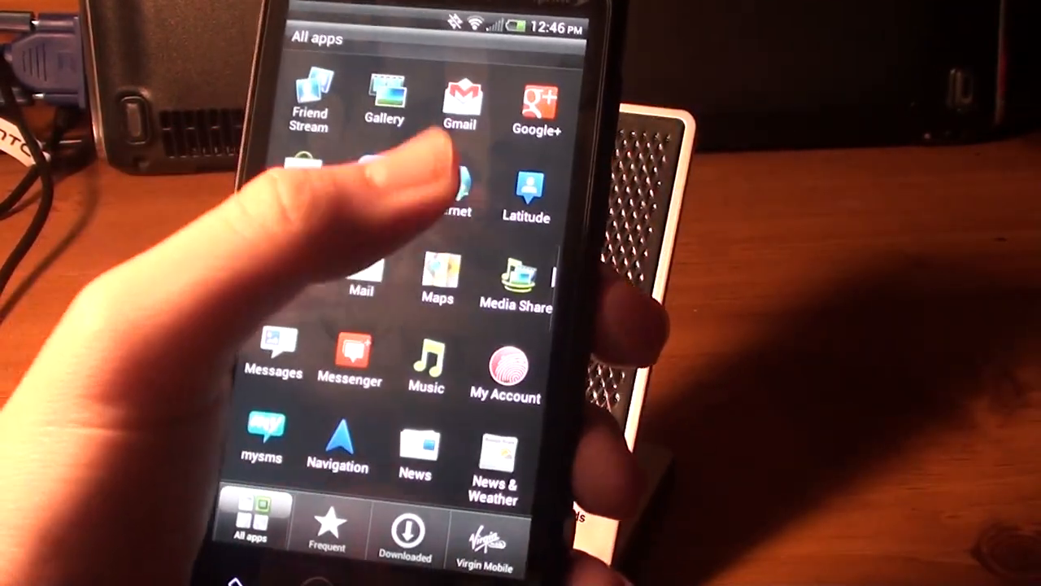
Scroll down through the All apps tab of the app drawer
scroll("down", 3)
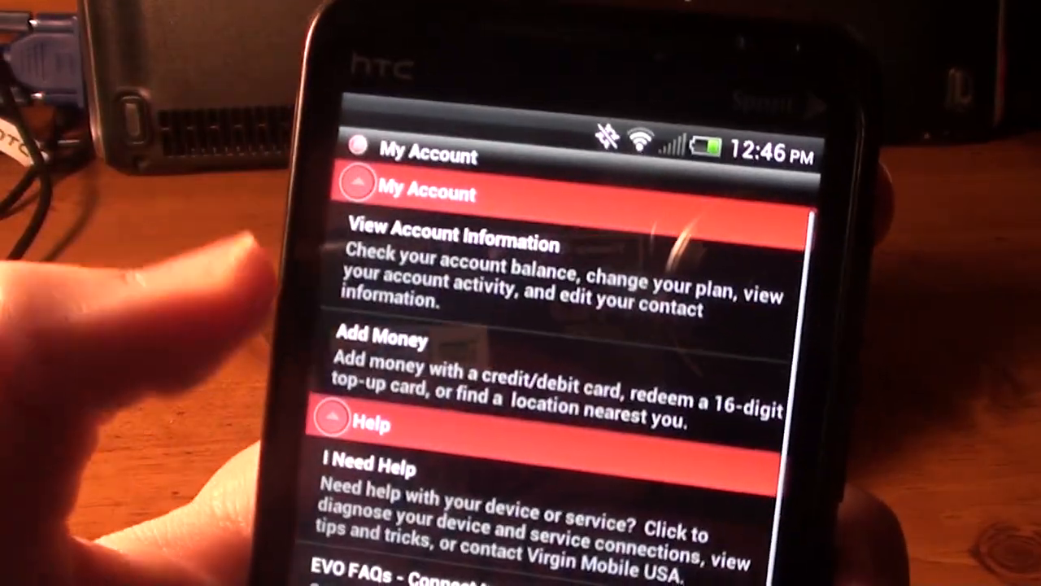
Scroll My Account past Help and Virgin News to Suggested Apps and back
scroll("down", 3)
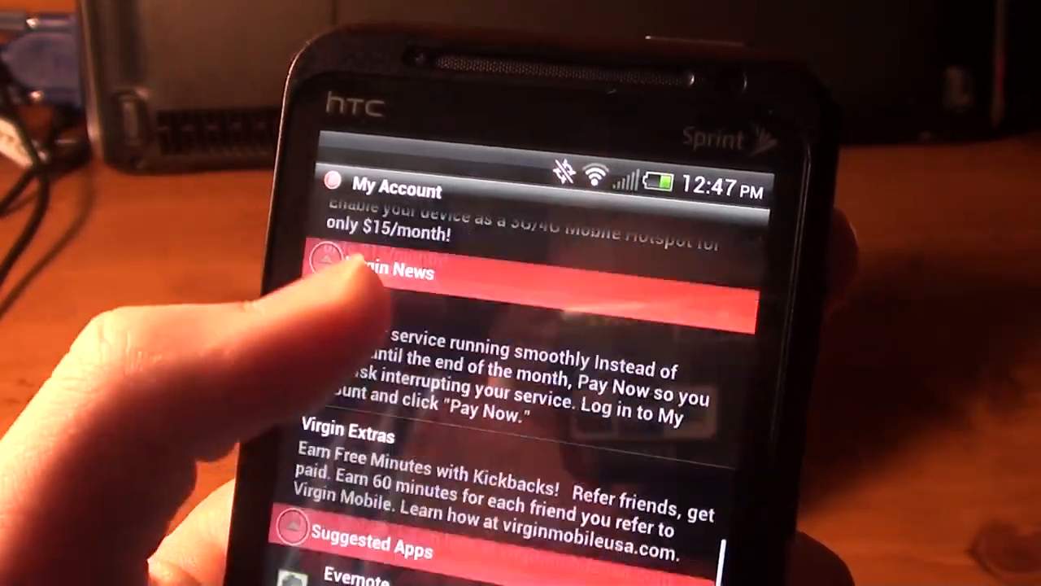
scroll("up", 3)
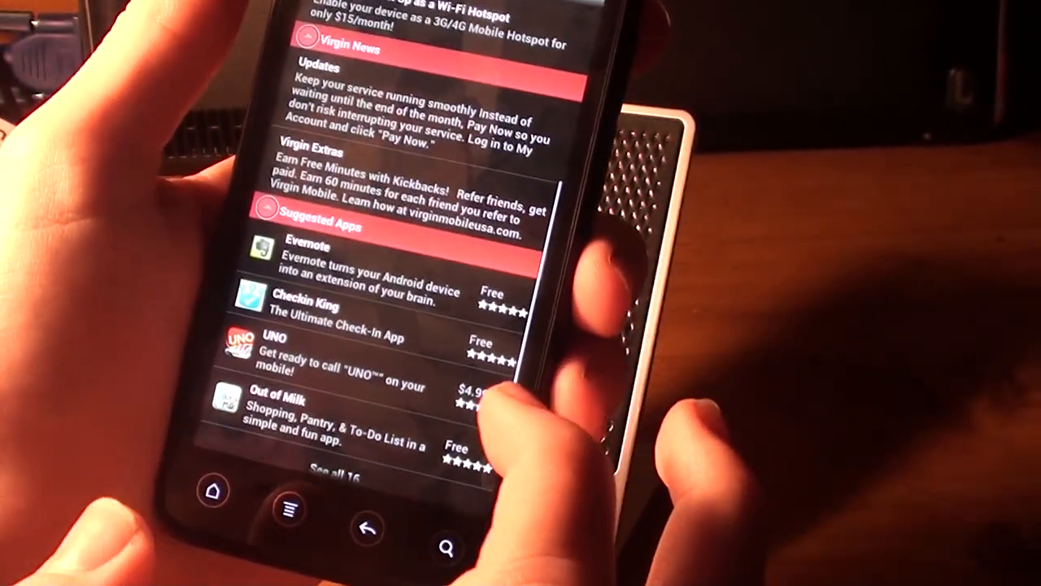
scroll("up", 3)
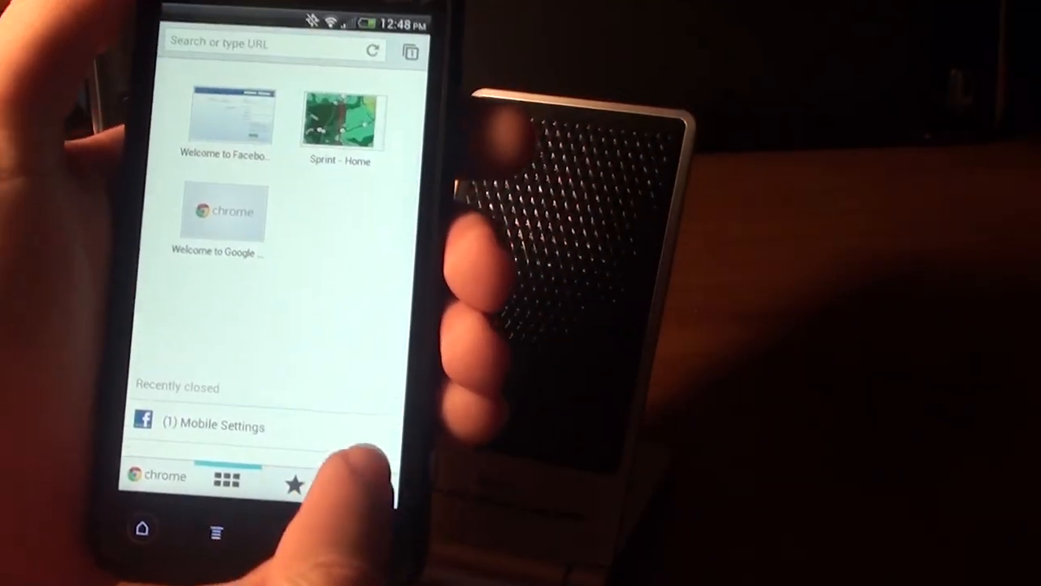
Open Chrome's new tab page with Facebook, Sprint and Google thumbnails and Recently closed
left_click(293, 485)
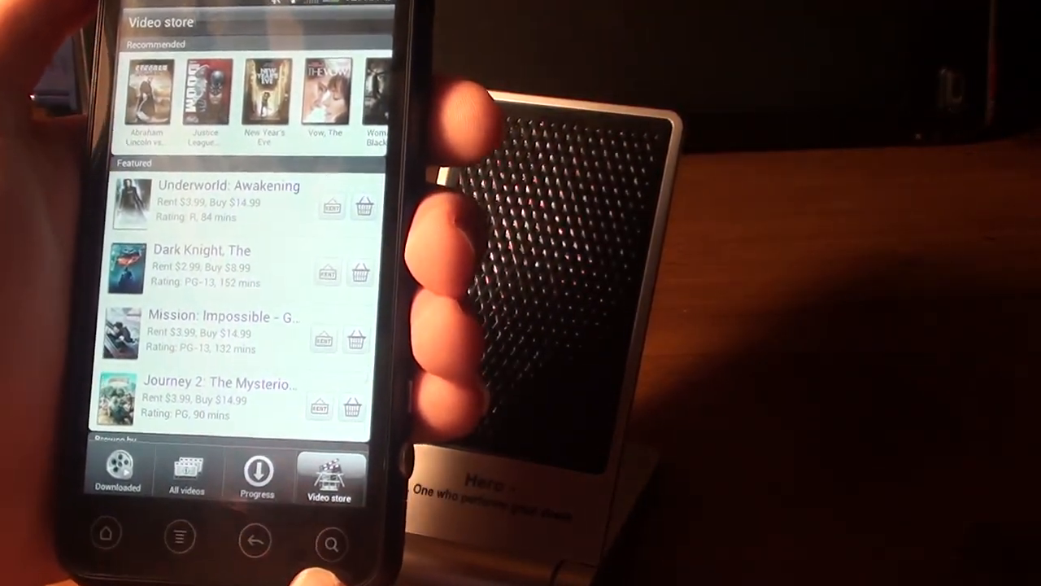
Scroll through the HTC Watch 3D Movies list with prices and ratings
scroll("up", 3)
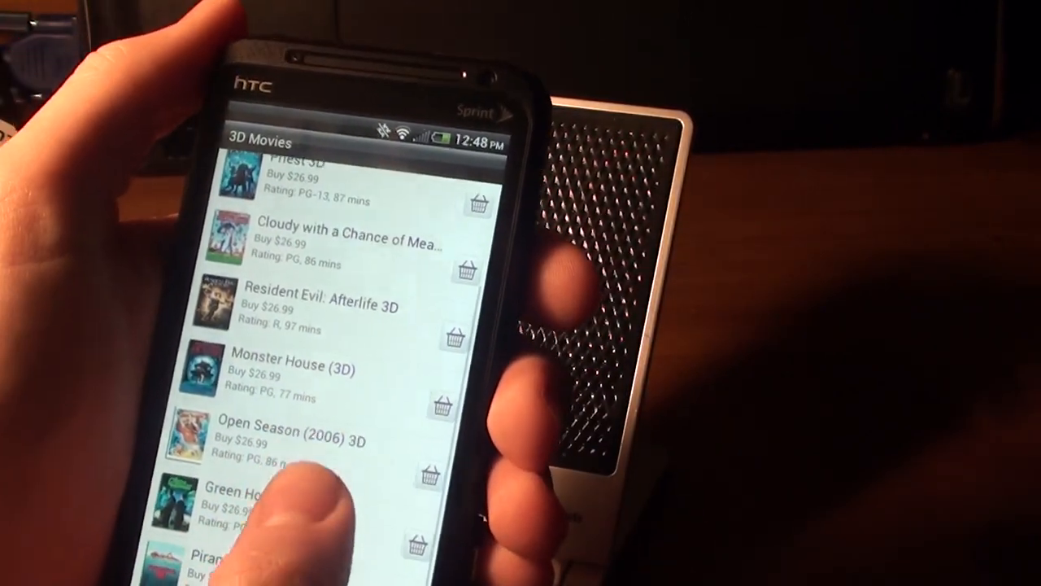
scroll("down", 3)
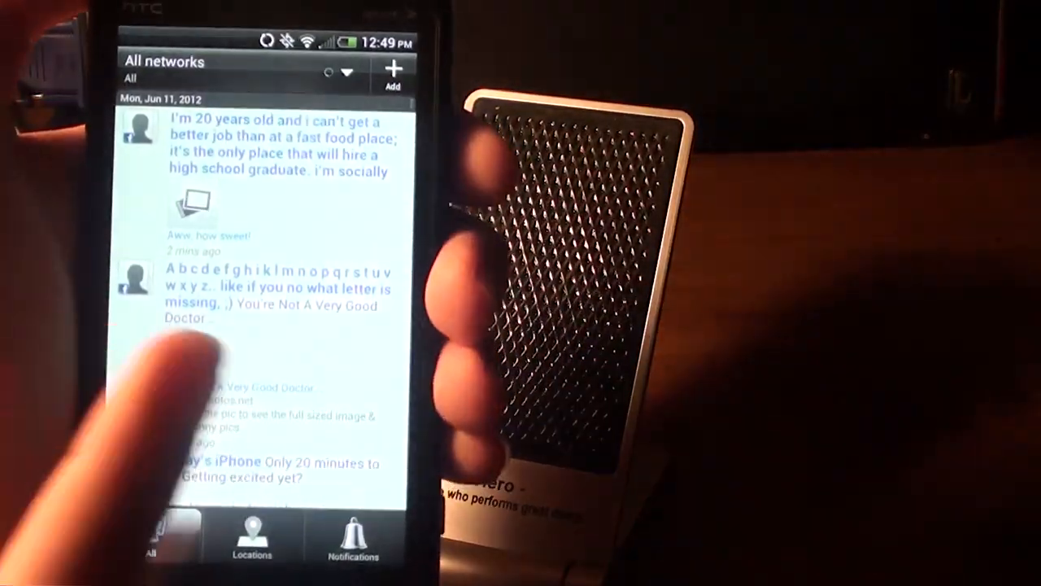
Open Friends from the All networks feed and scroll to names starting with B and C
scroll("down", 3)
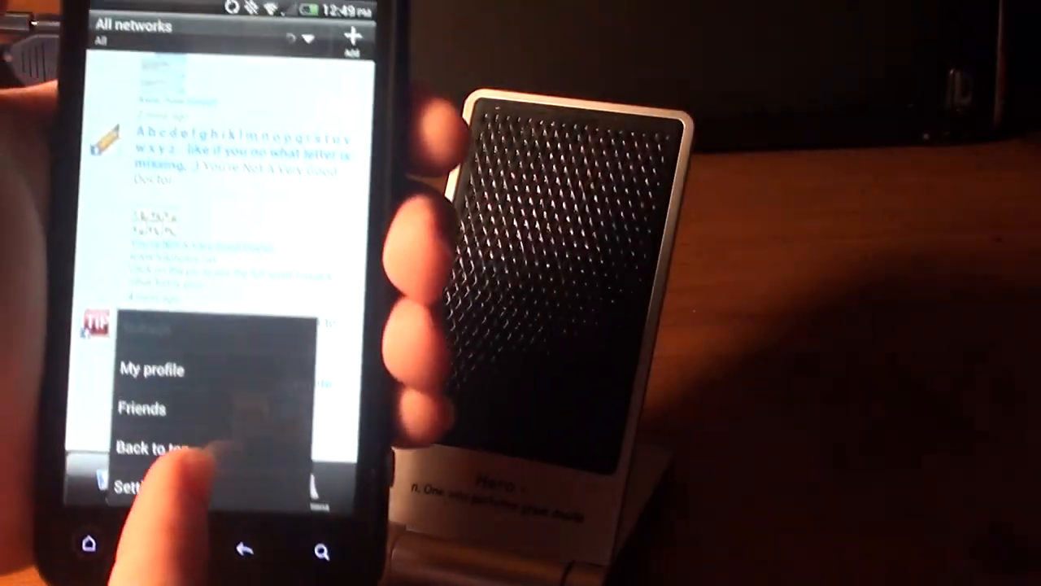
left_click(141, 407)
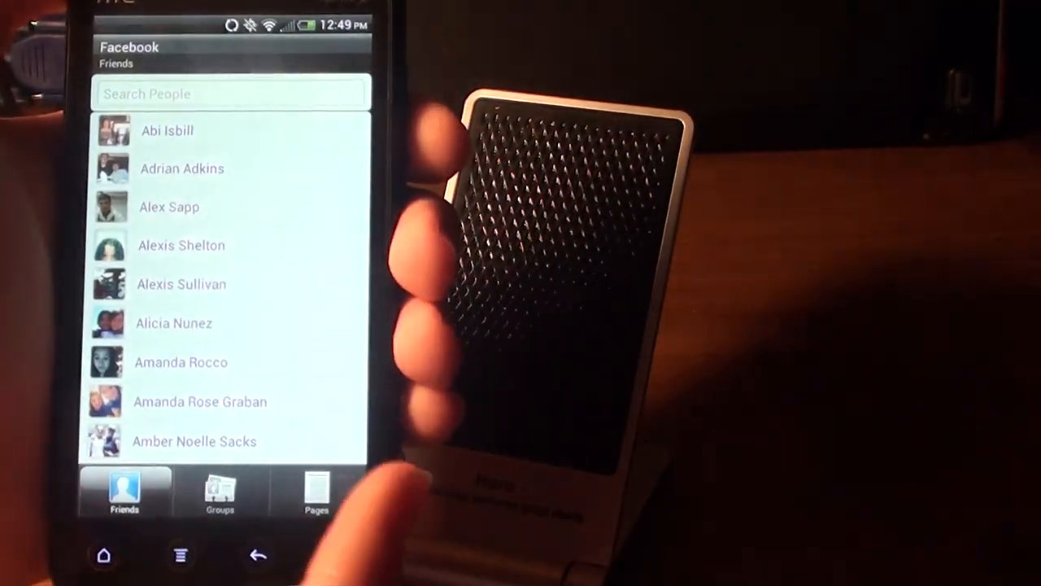
scroll("down", 3)
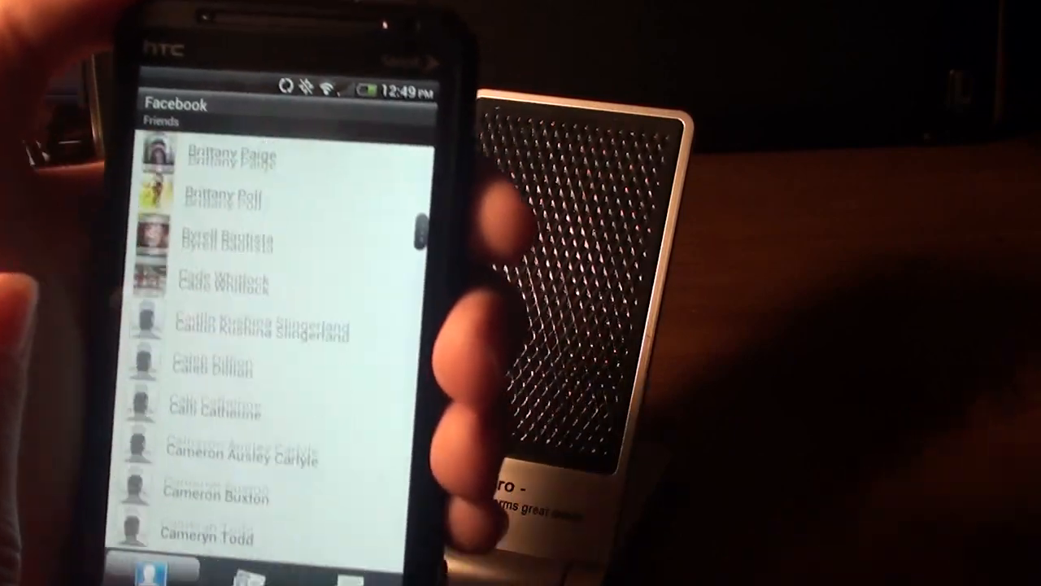